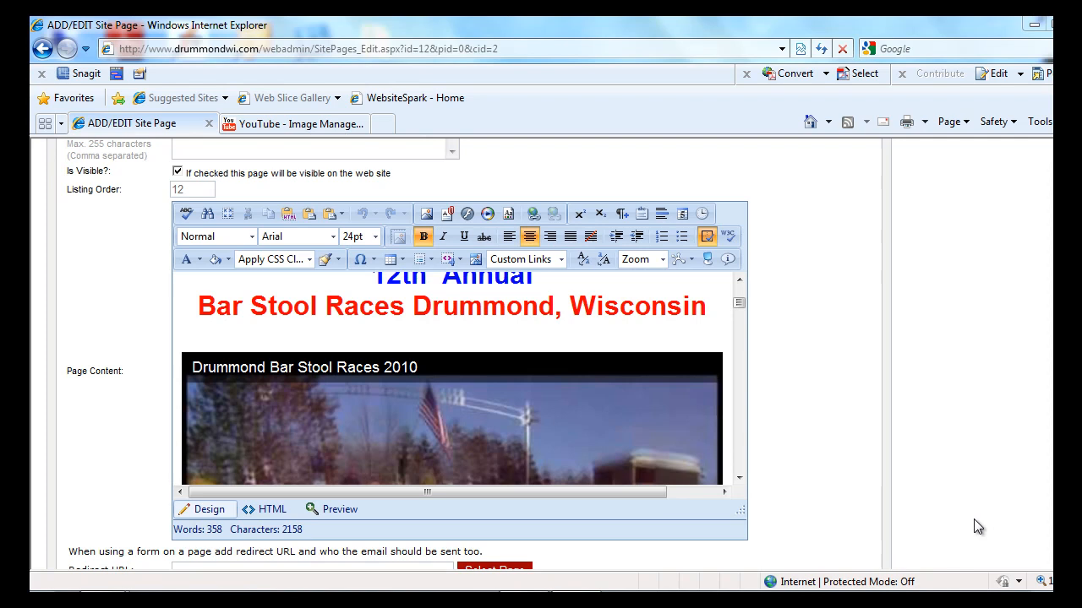
pyautogui.moveTo(979, 520)
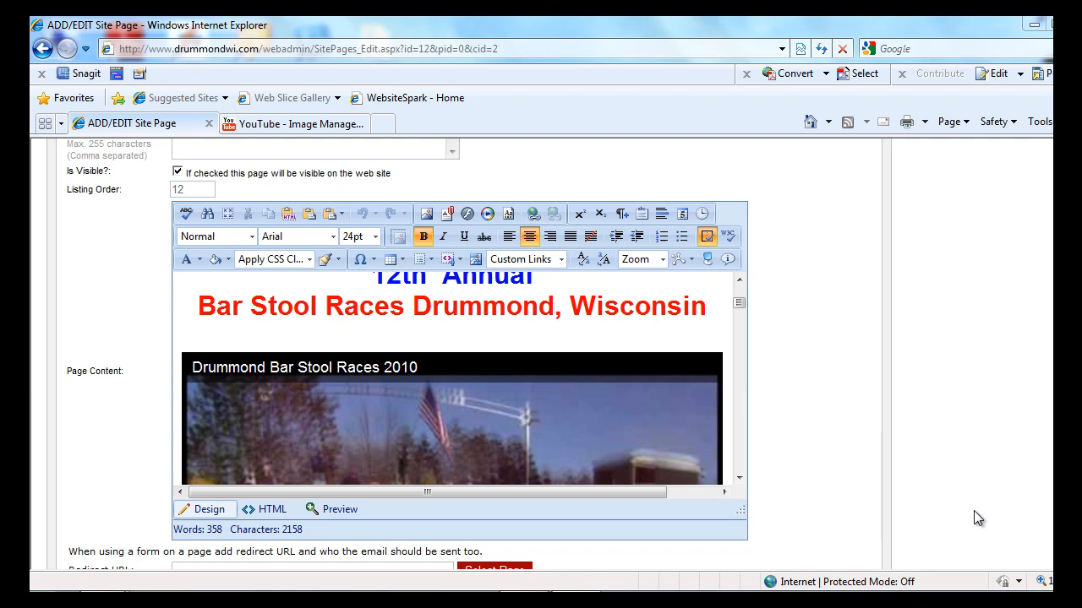
pyautogui.moveTo(528, 338)
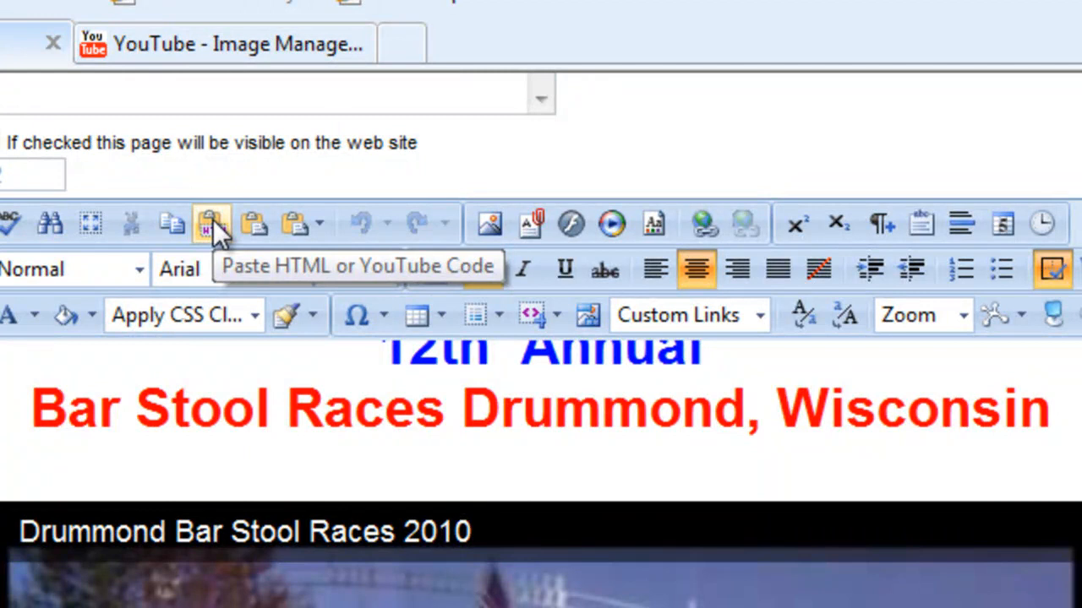
# Open the Paste HTML or YouTube Code dialog from the editor toolbar
pyautogui.click(209, 223)
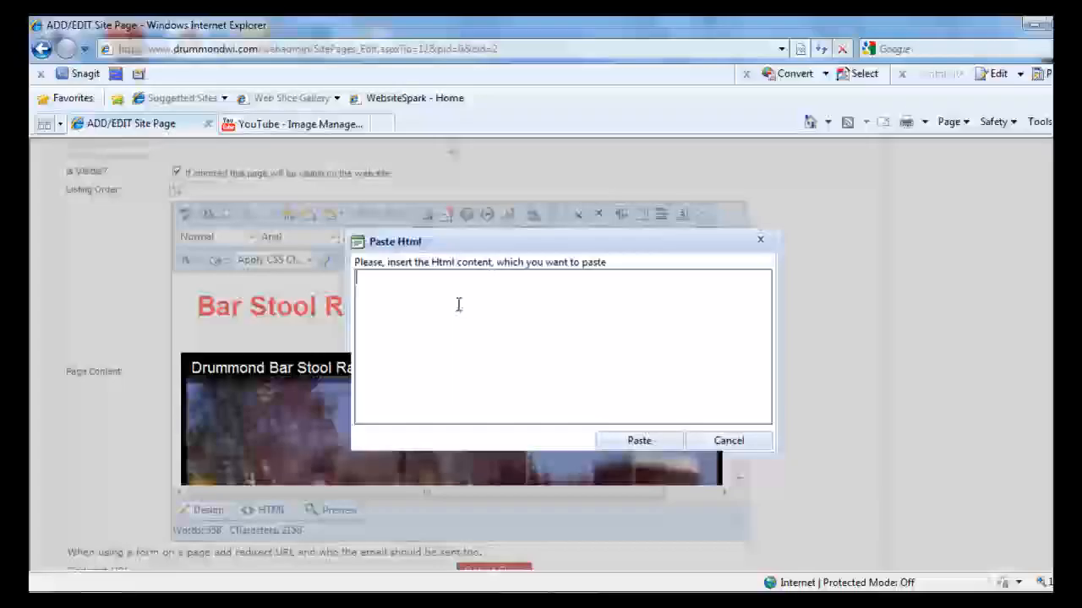
# Paste the copied YouTube object embed code into the Paste Html box and insert it
pyautogui.rightClick(458, 304)
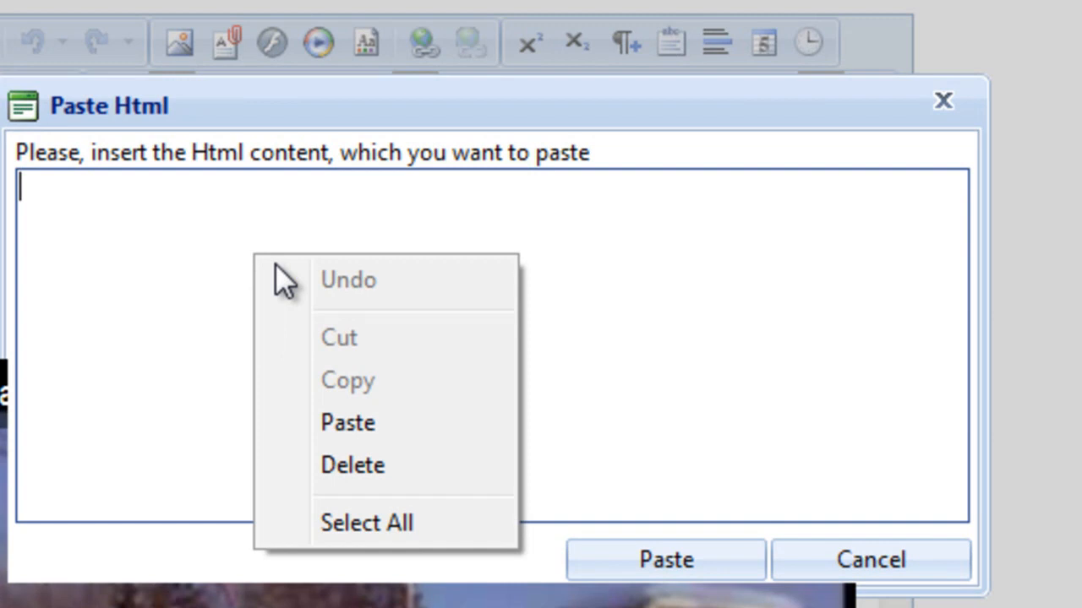
pyautogui.click(347, 423)
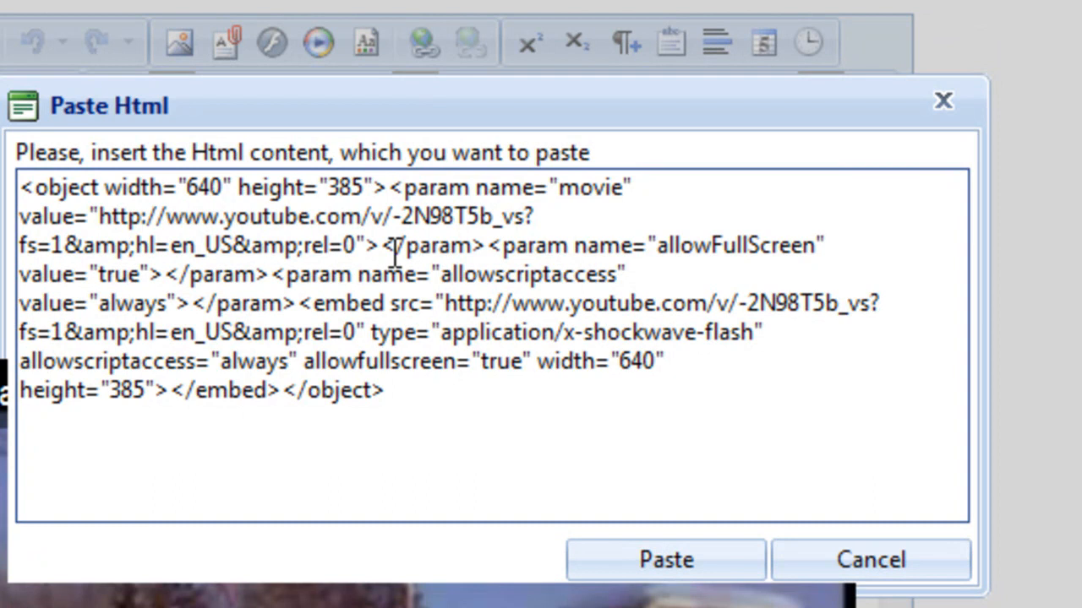
pyautogui.click(665, 559)
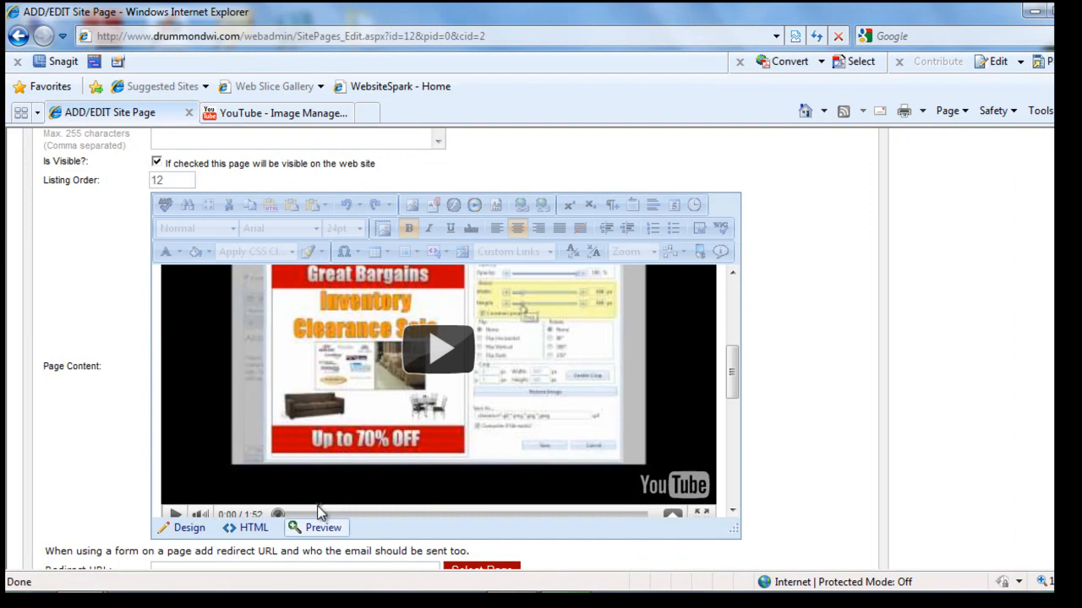
# Start the embedded YouTube video playing in the page preview
pyautogui.click(438, 349)
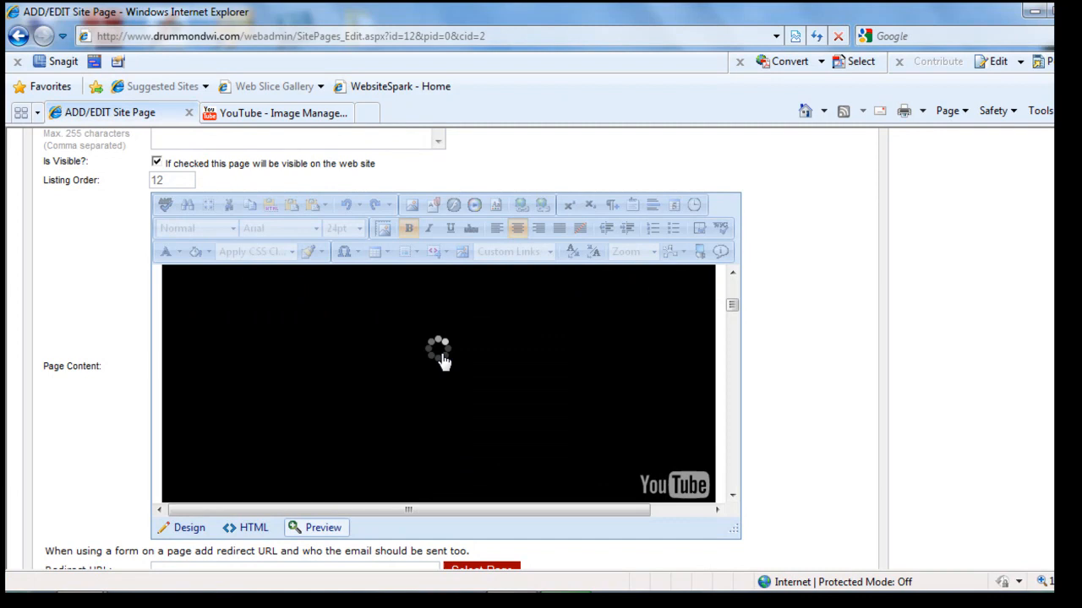